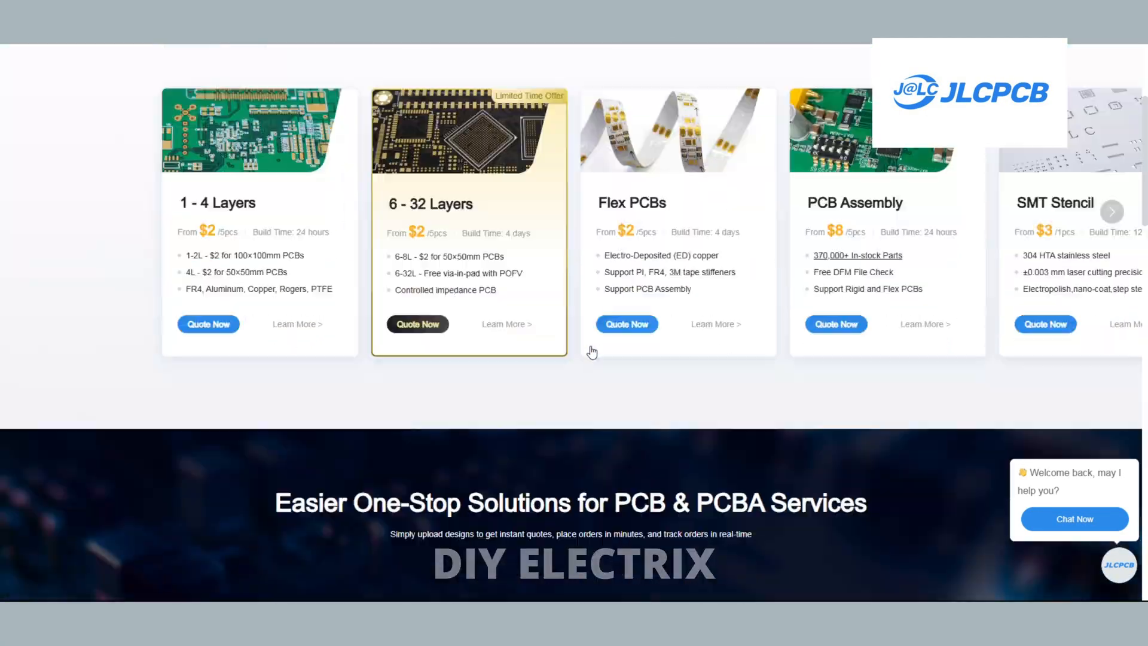
Step: Quote a black-mask, 1.6mm, ENIG-finish board, save it, and view the shopping cart
{"action": "scroll", "scroll_direction": "up", "scroll_amount": 3}
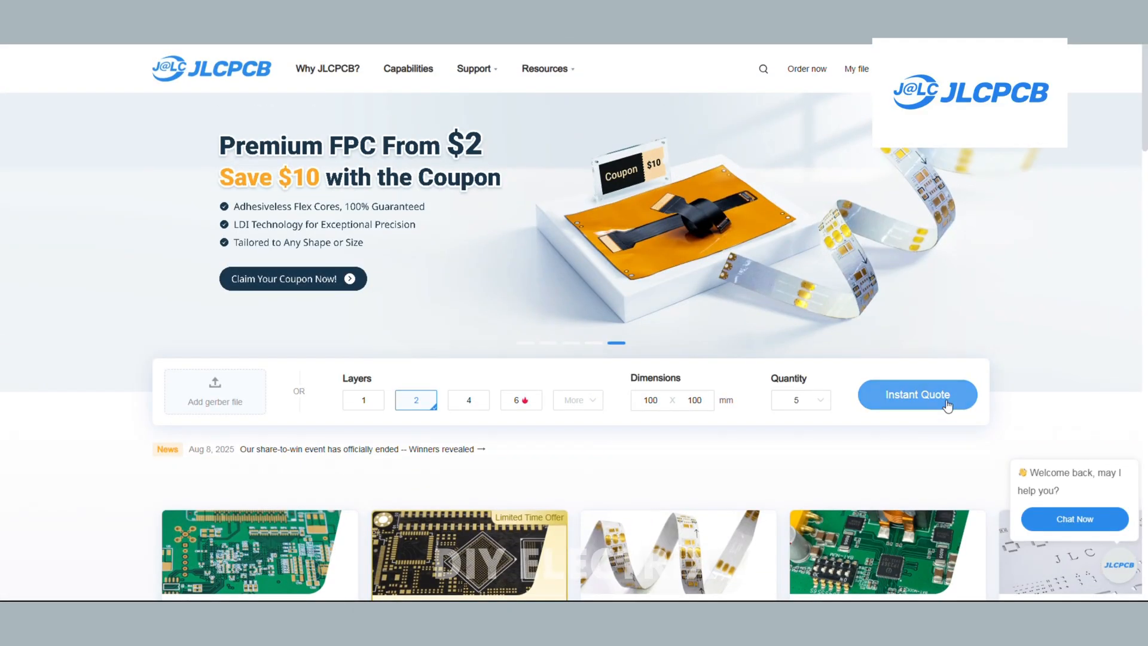
{"action": "left_click", "coordinate": [917, 394]}
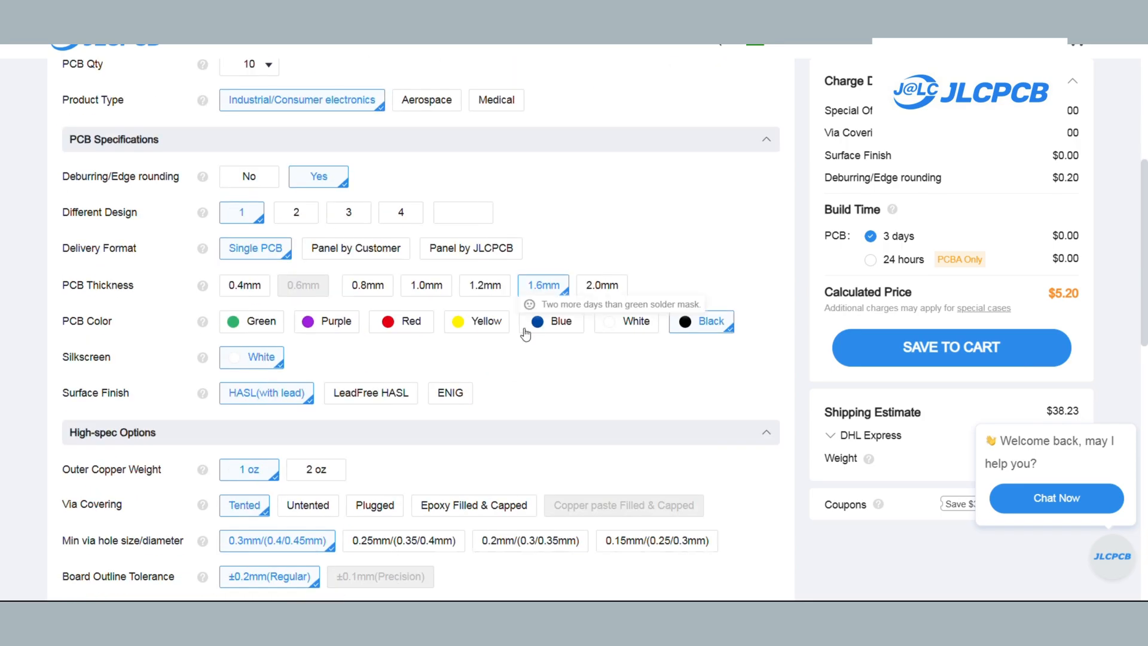
{"action": "scroll", "scroll_direction": "down", "scroll_amount": 3}
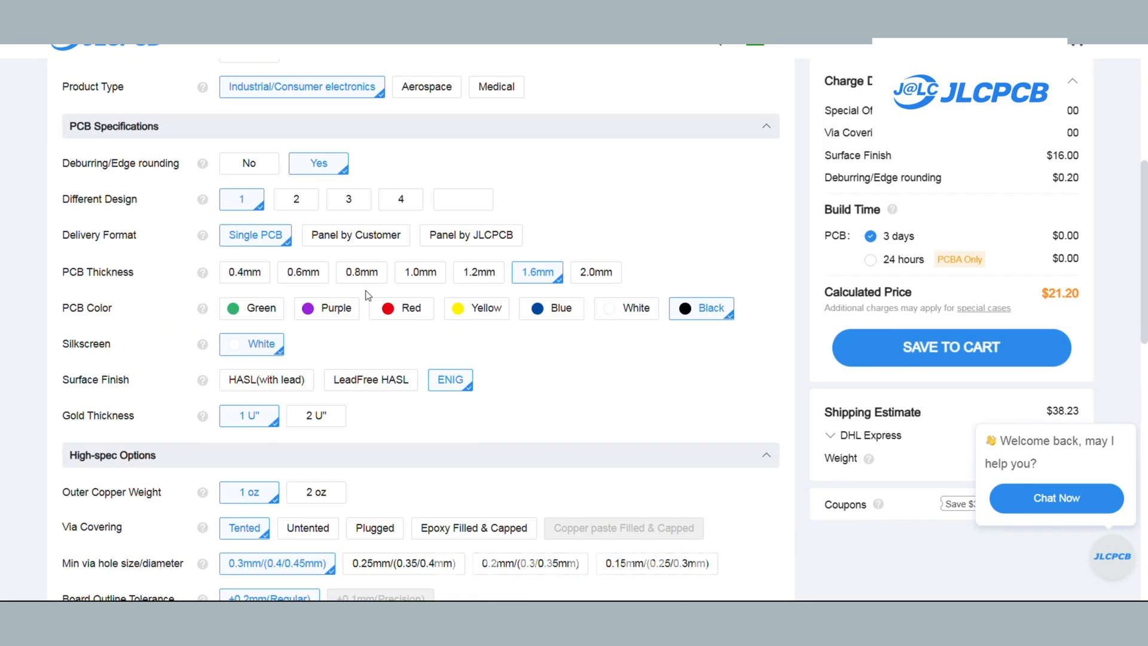
{"action": "scroll", "scroll_direction": "down", "scroll_amount": 3}
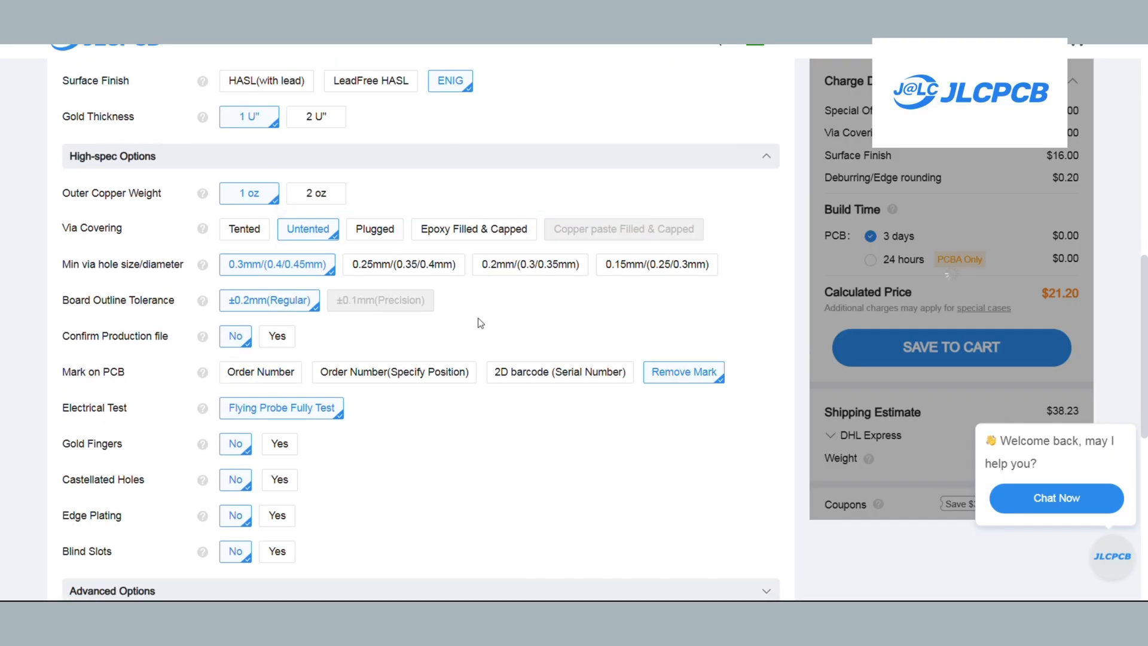
{"action": "scroll", "scroll_direction": "down", "scroll_amount": 3}
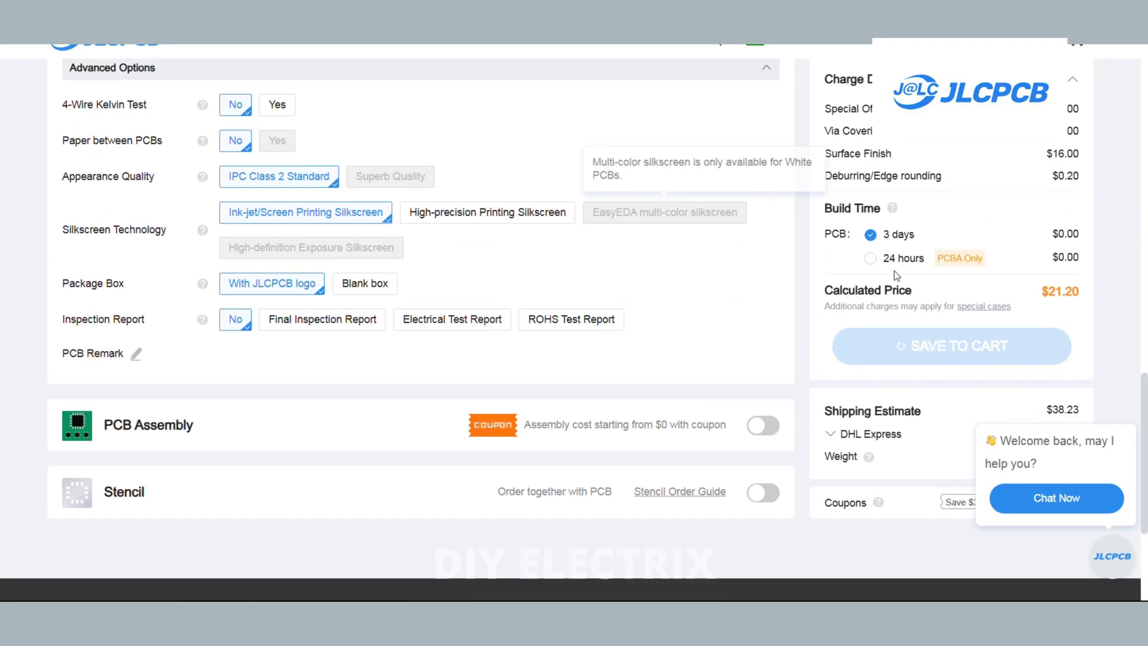
{"action": "left_click", "coordinate": [951, 346]}
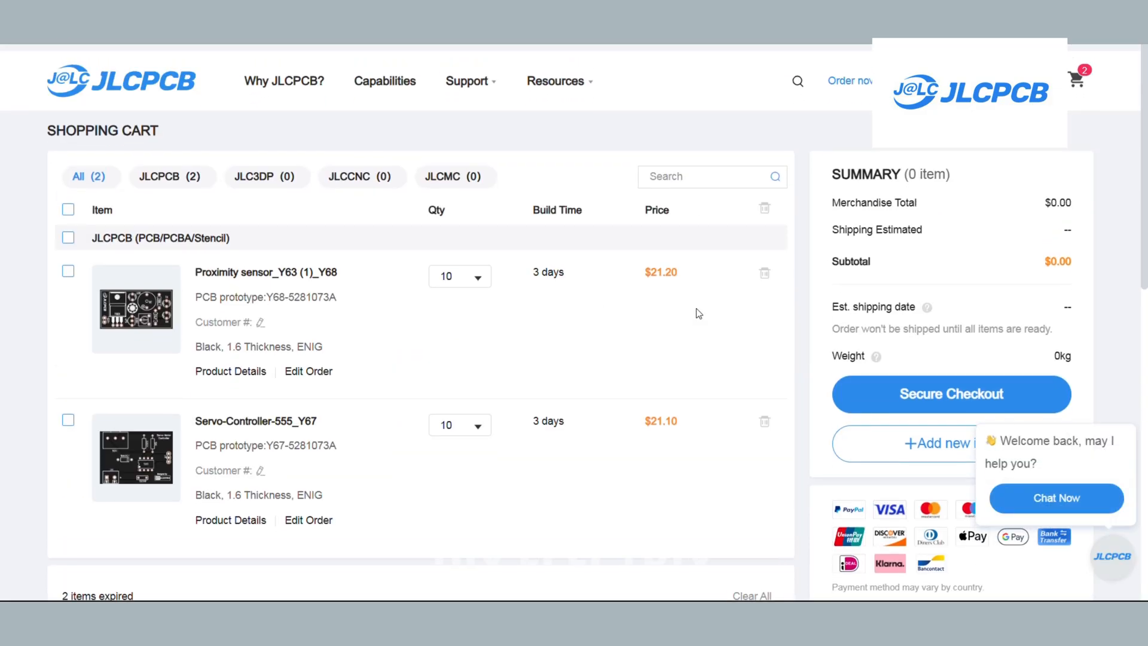